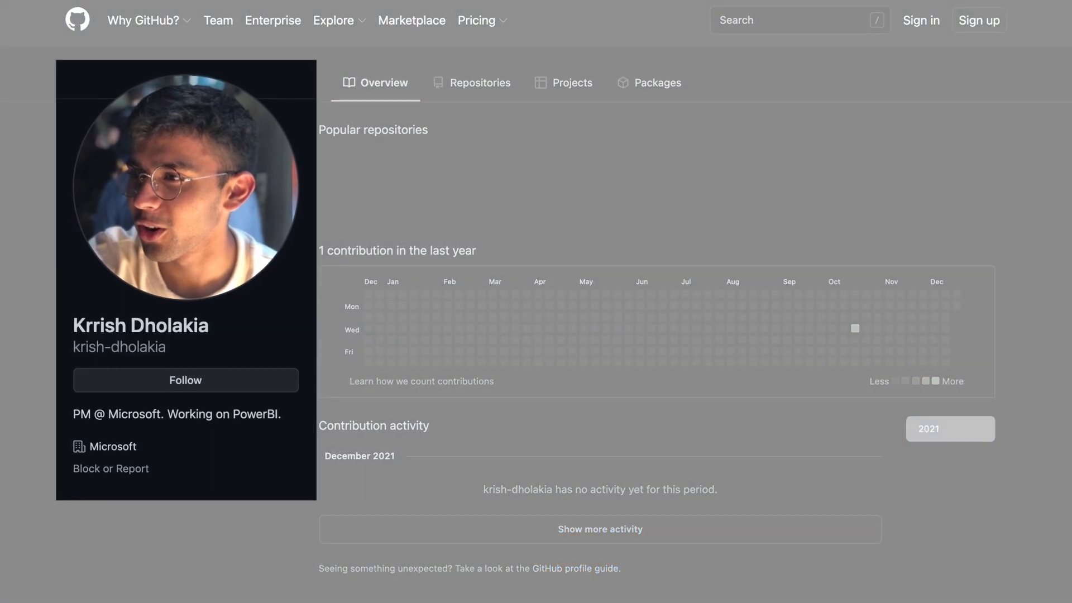
- From + New, with Dataflow disabled, create a streaming dataflow named TruckTemp_dev2
{"action": "scroll", "scroll_direction": "down", "scroll_amount": 3}
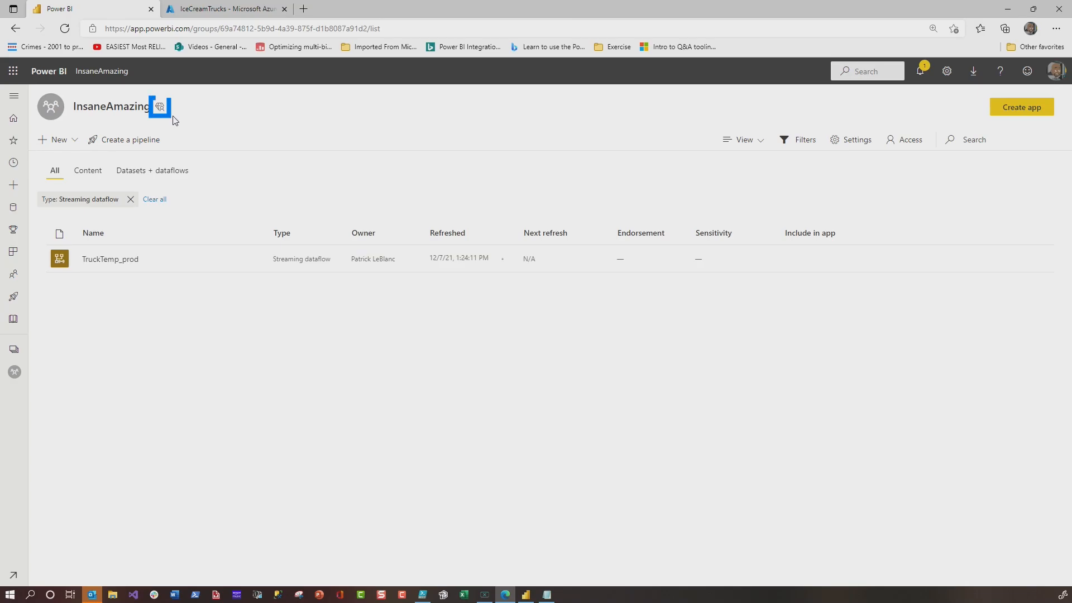
{"action": "mouse_move", "coordinate": [59, 140]}
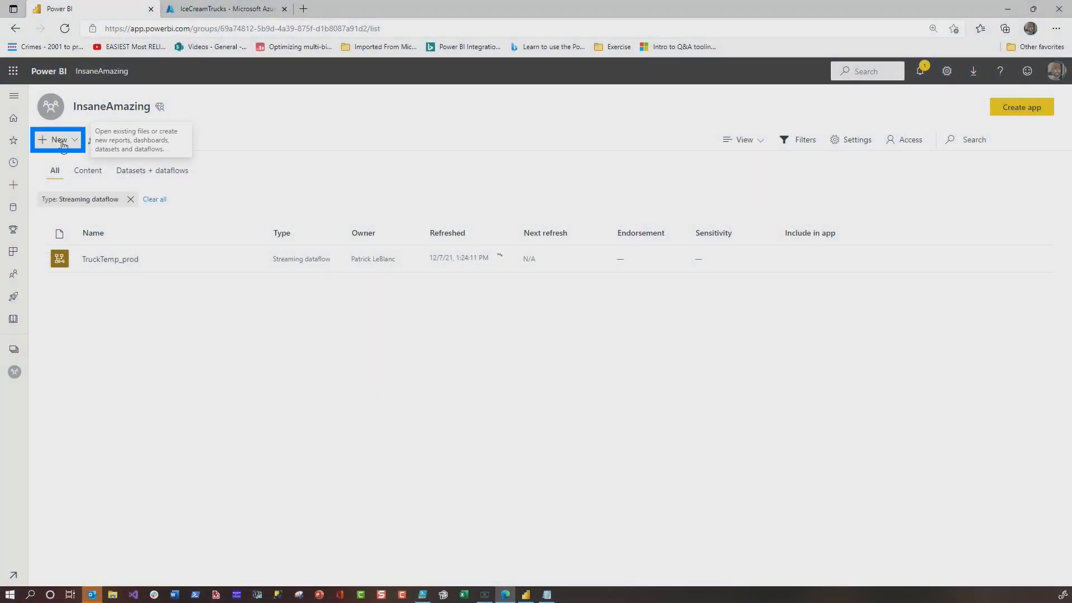
{"action": "left_click", "coordinate": [58, 139]}
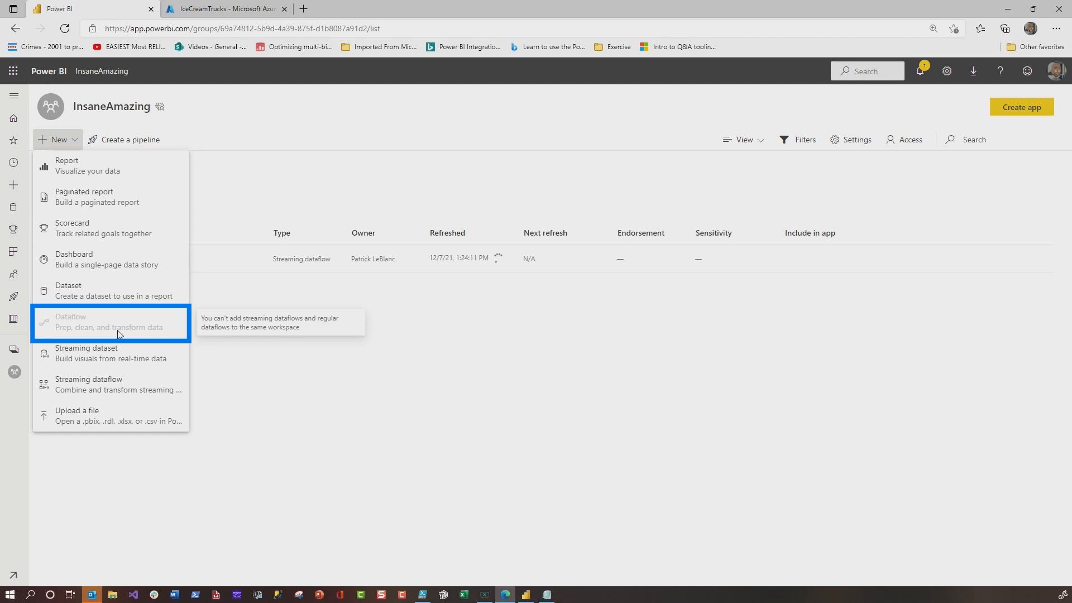
{"action": "mouse_move", "coordinate": [78, 326]}
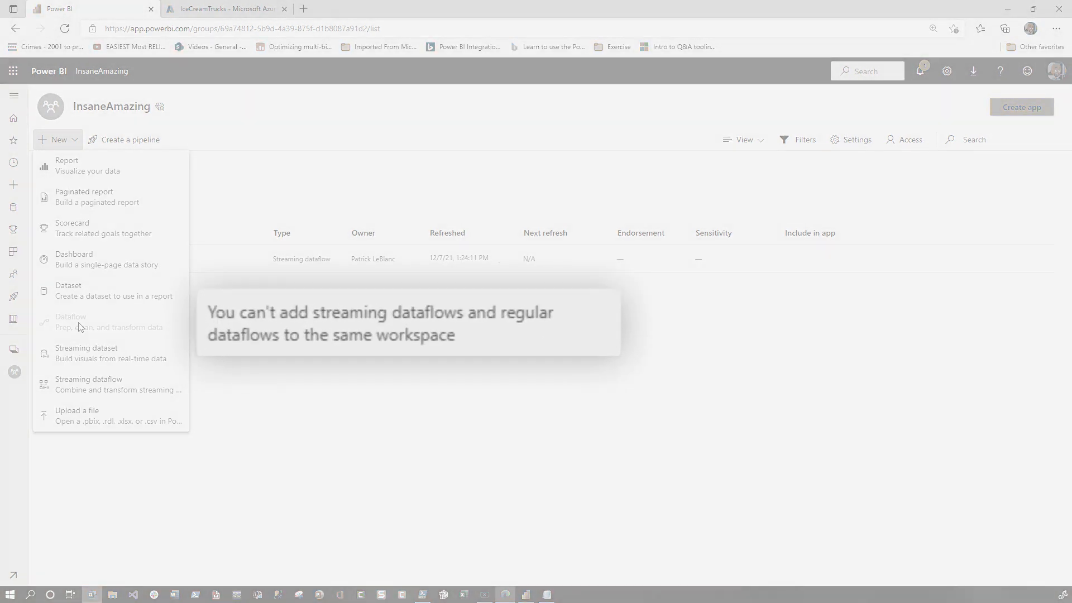
{"action": "double_click", "coordinate": [373, 313]}
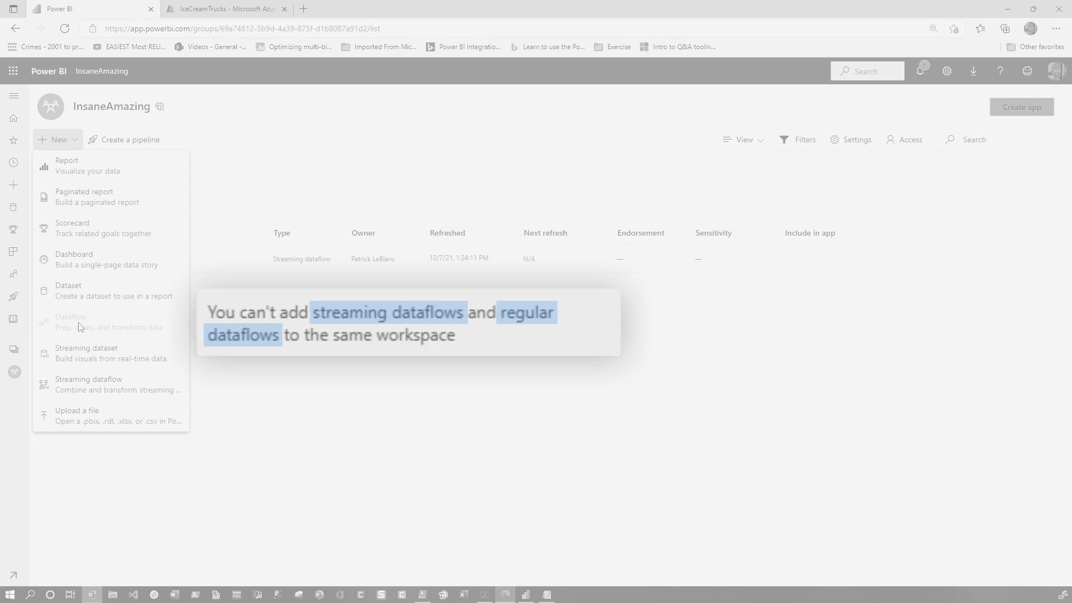
{"action": "mouse_move", "coordinate": [110, 385]}
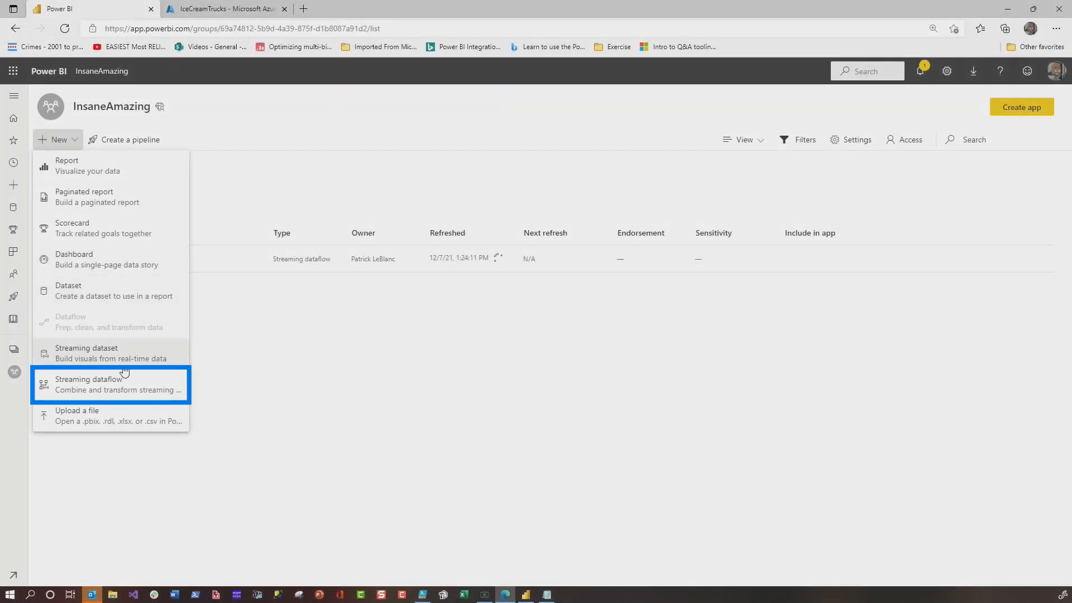
{"action": "left_click", "coordinate": [112, 385]}
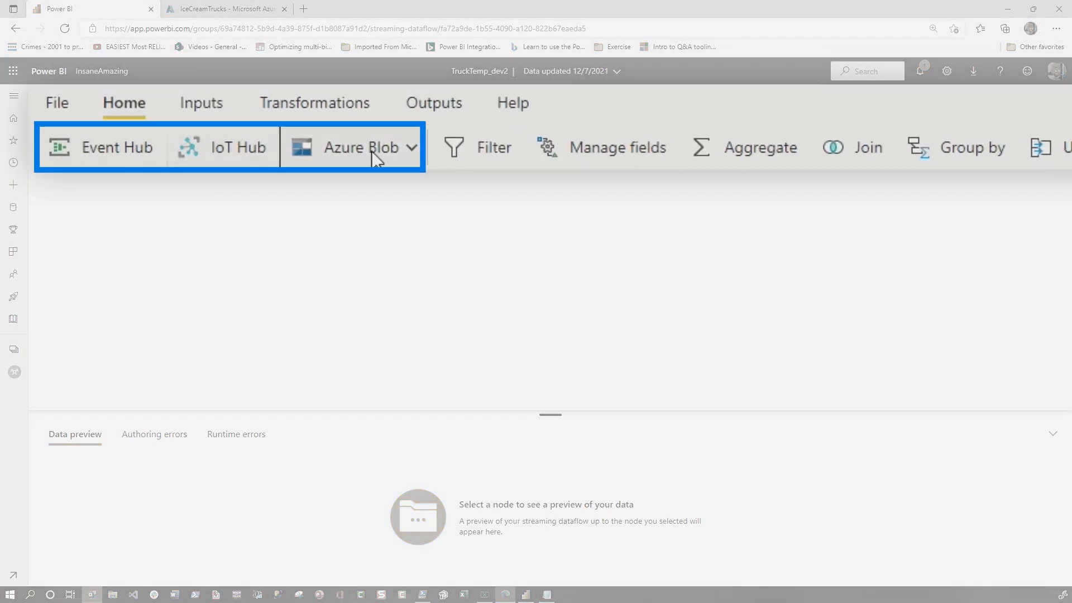
{"action": "left_click", "coordinate": [235, 147]}
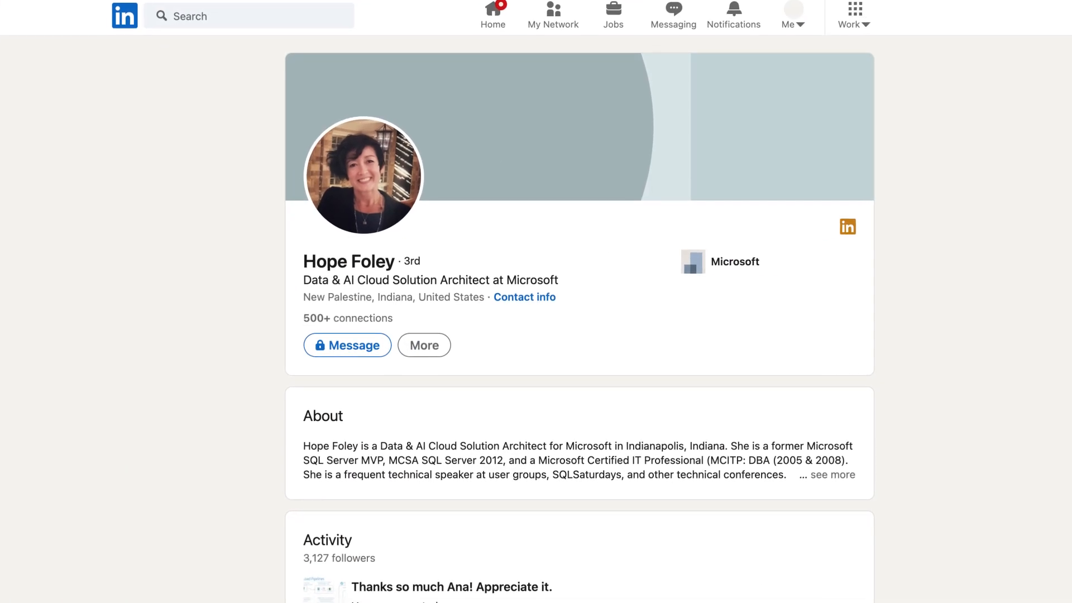
{"action": "scroll", "scroll_direction": "down", "scroll_amount": 3}
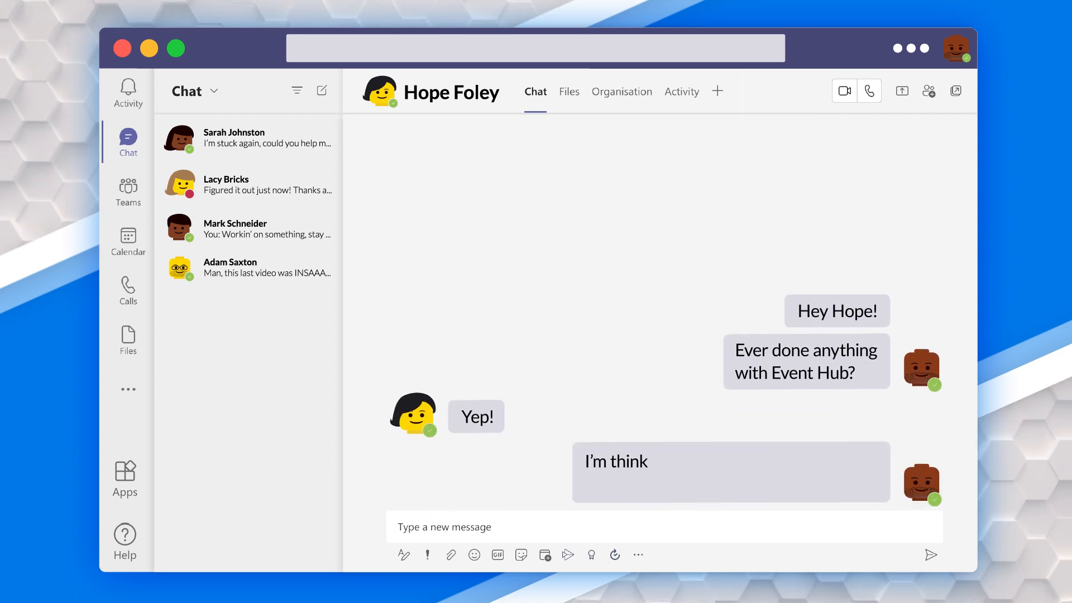
- Reply 'thinking about writing a console in C# to simulate some streaming data' in the chat
{"action": "type", "text": "ing about writing a console in C# to simulate some streaming d"}
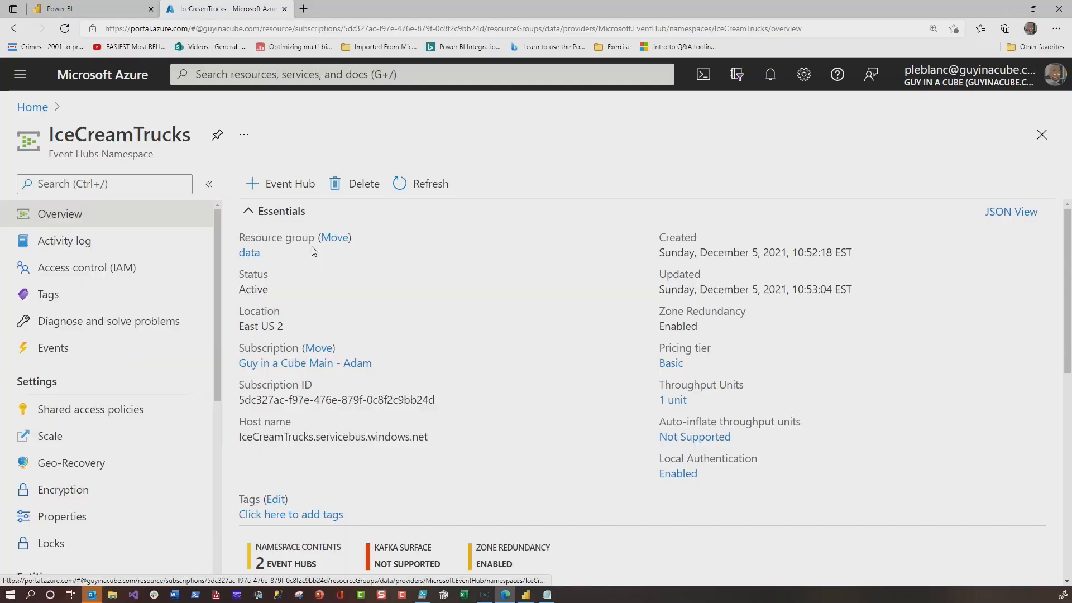
{"action": "mouse_move", "coordinate": [362, 269]}
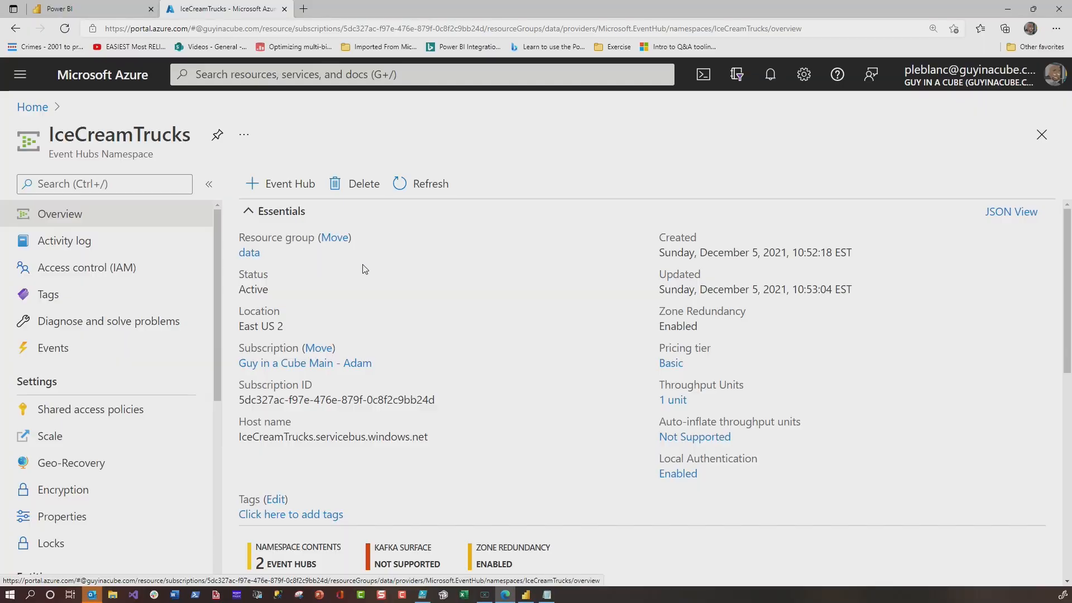
{"action": "mouse_move", "coordinate": [448, 286]}
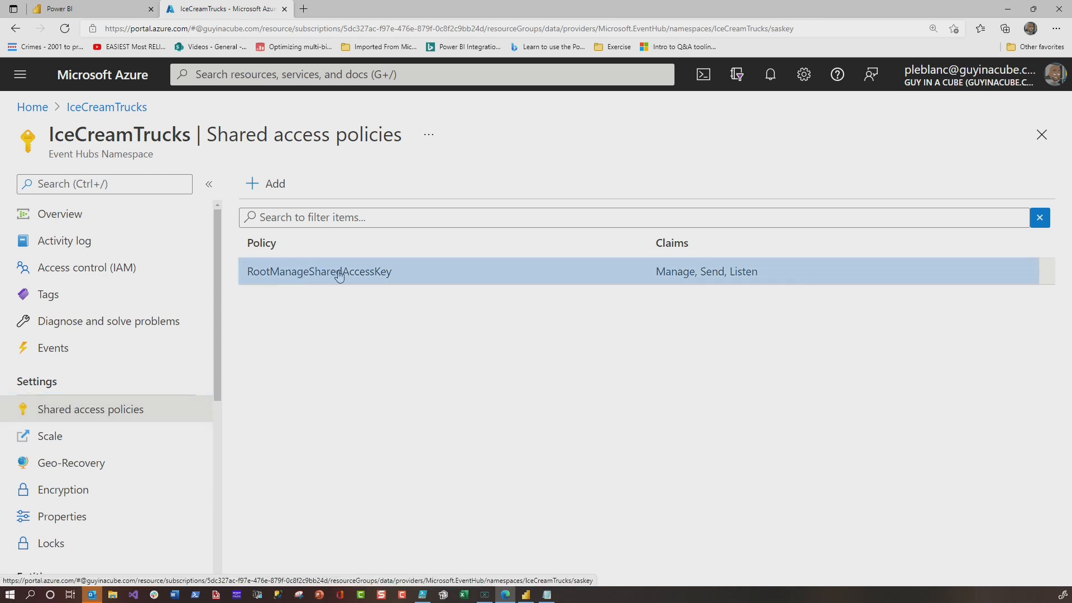
{"action": "left_click", "coordinate": [318, 272]}
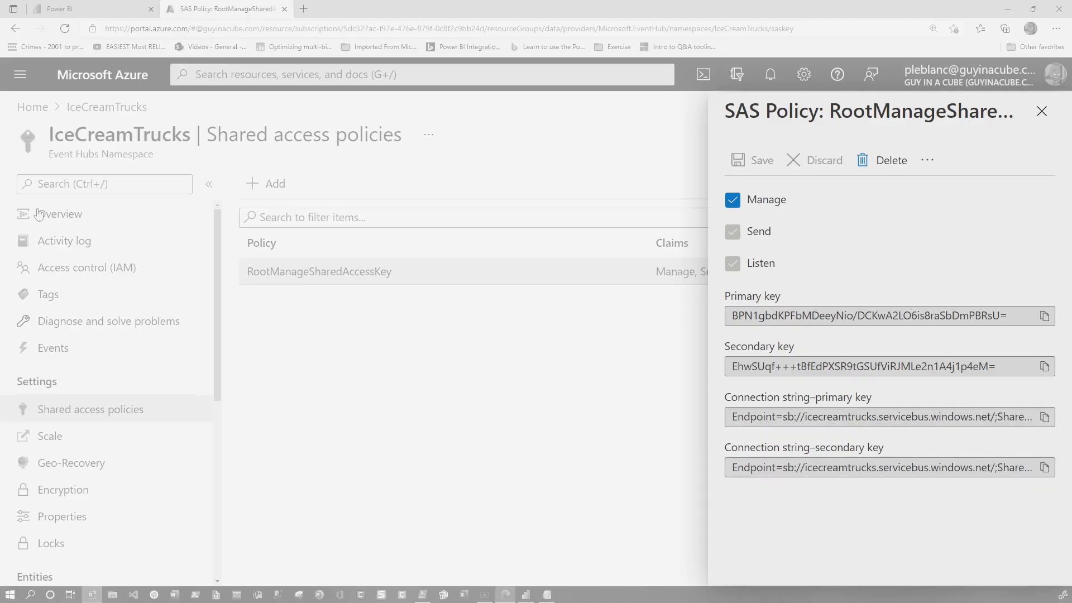
{"action": "left_click", "coordinate": [60, 214]}
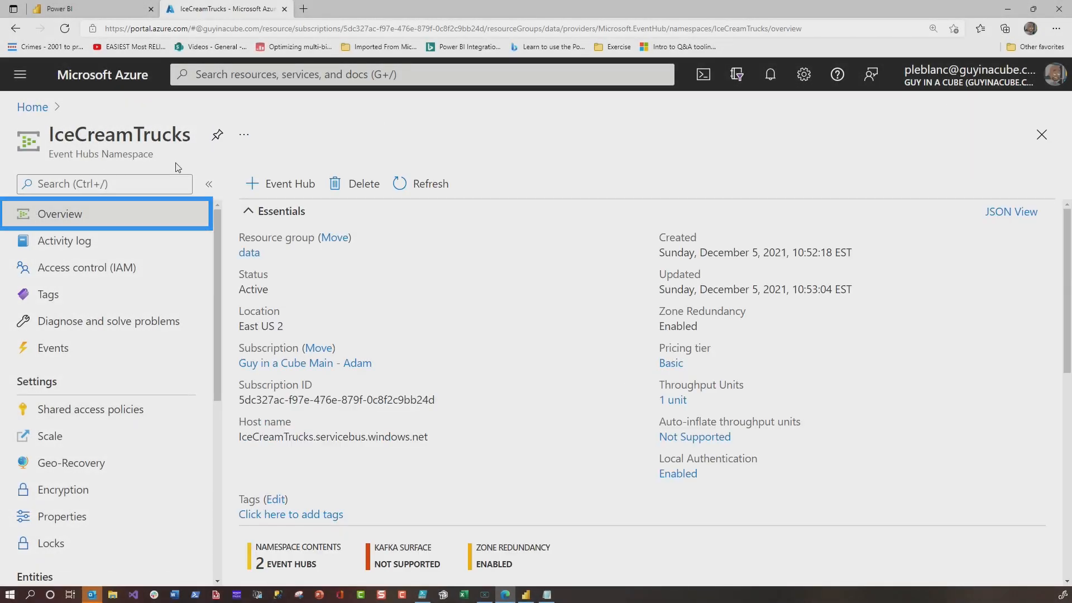
{"action": "scroll", "scroll_direction": "down", "scroll_amount": 3}
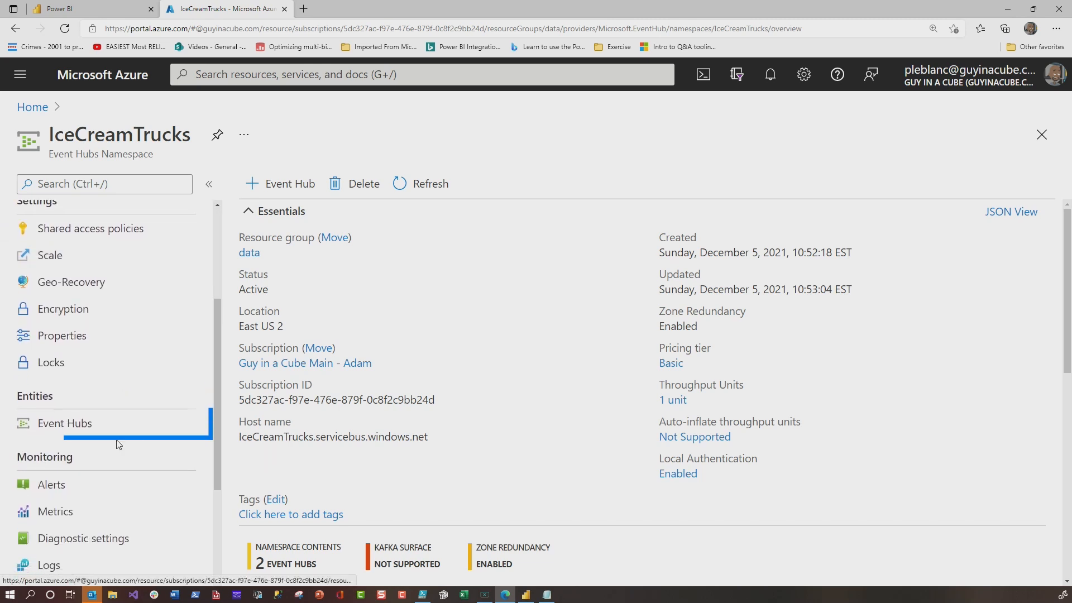
- Open trucktemp_dev's shared access policies and begin adding a new policy
{"action": "left_click", "coordinate": [64, 423]}
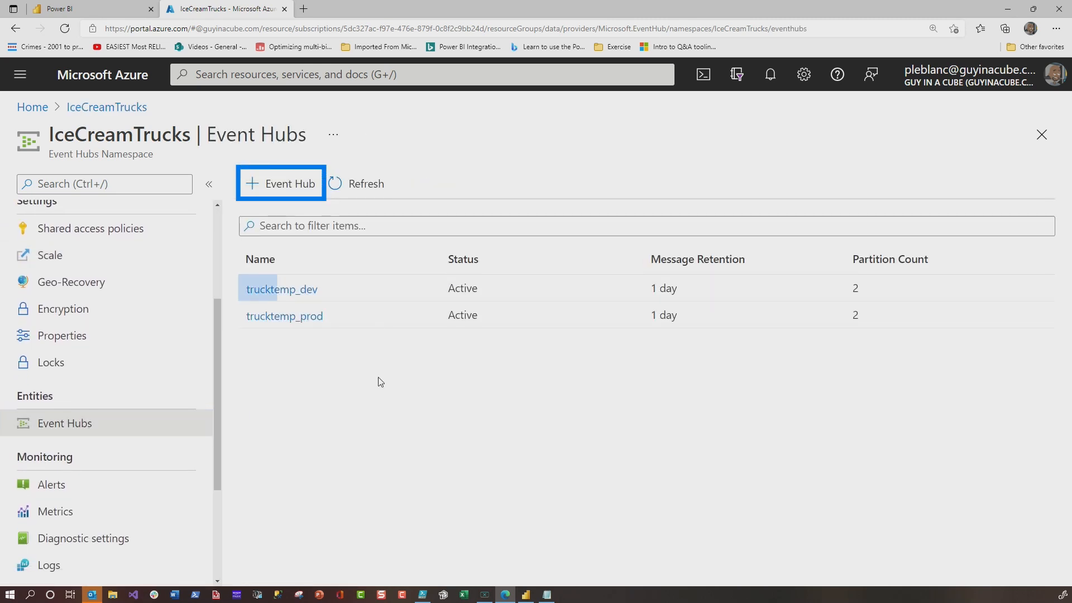
{"action": "mouse_move", "coordinate": [281, 289]}
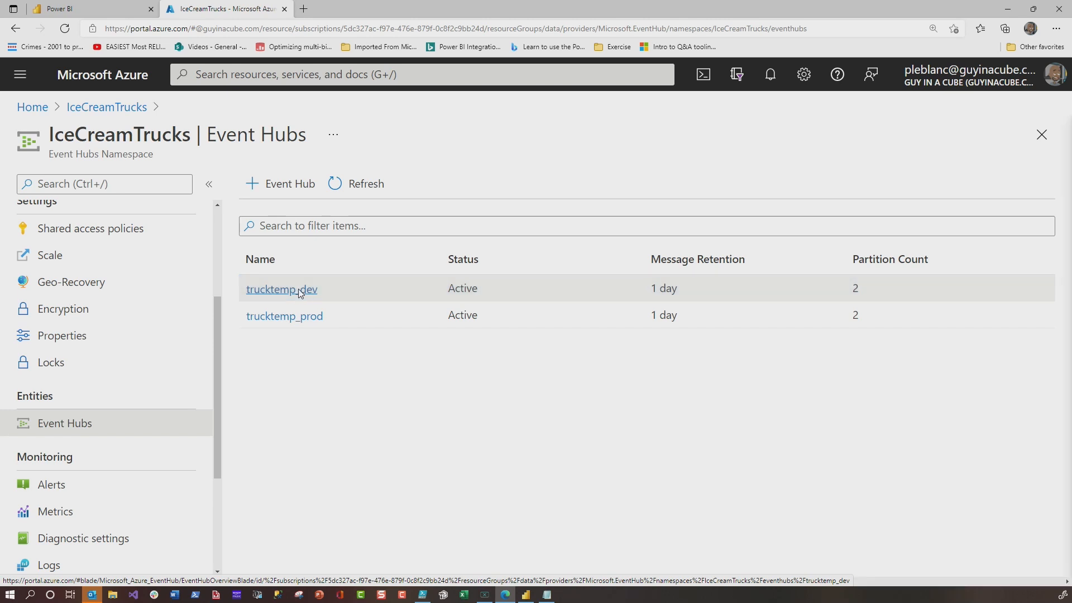
{"action": "left_click", "coordinate": [281, 289]}
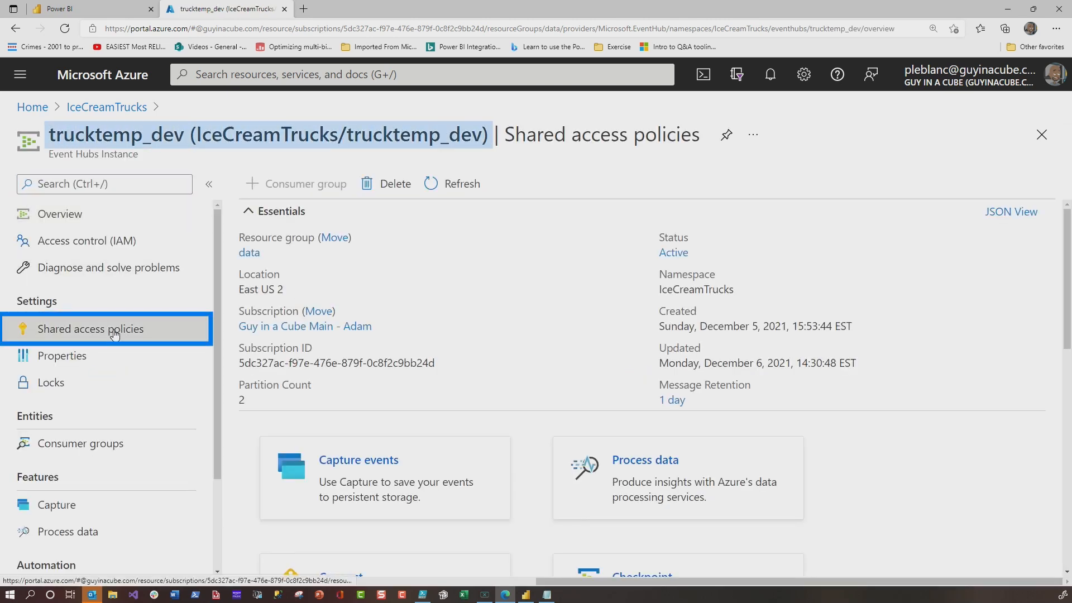
{"action": "left_click", "coordinate": [90, 329]}
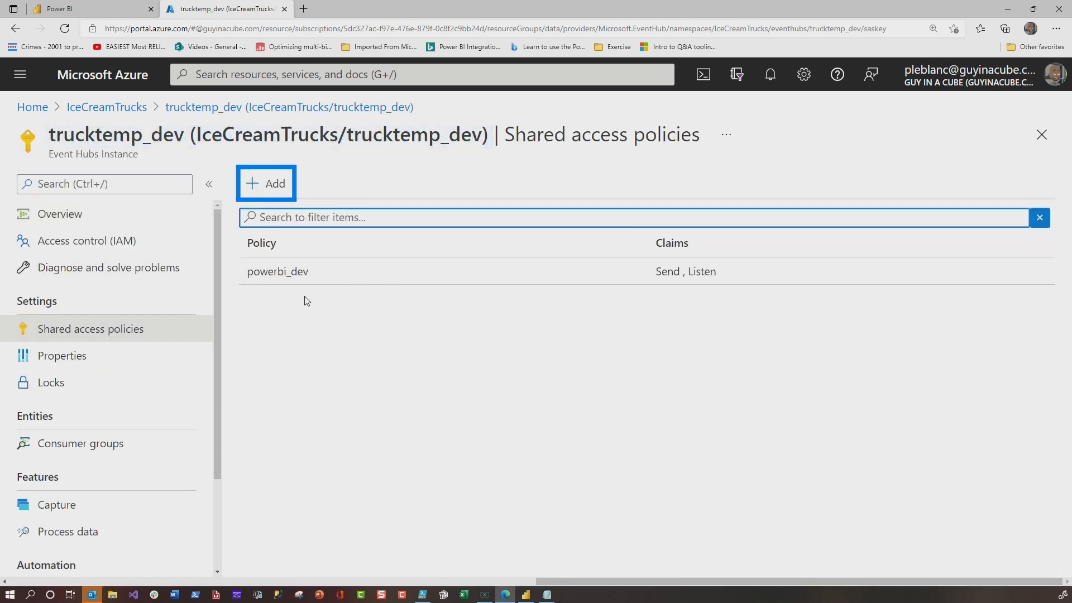
{"action": "left_click", "coordinate": [277, 272]}
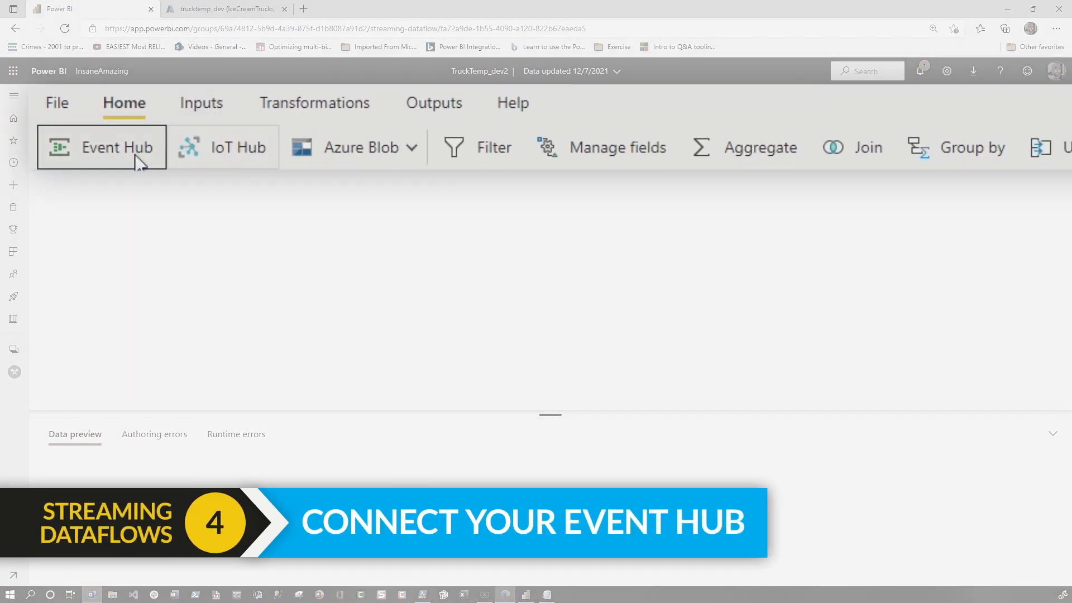
- Add an Event Hub input using trucktemp_dev's connection string and the $Default consumer group
{"action": "left_click", "coordinate": [119, 147]}
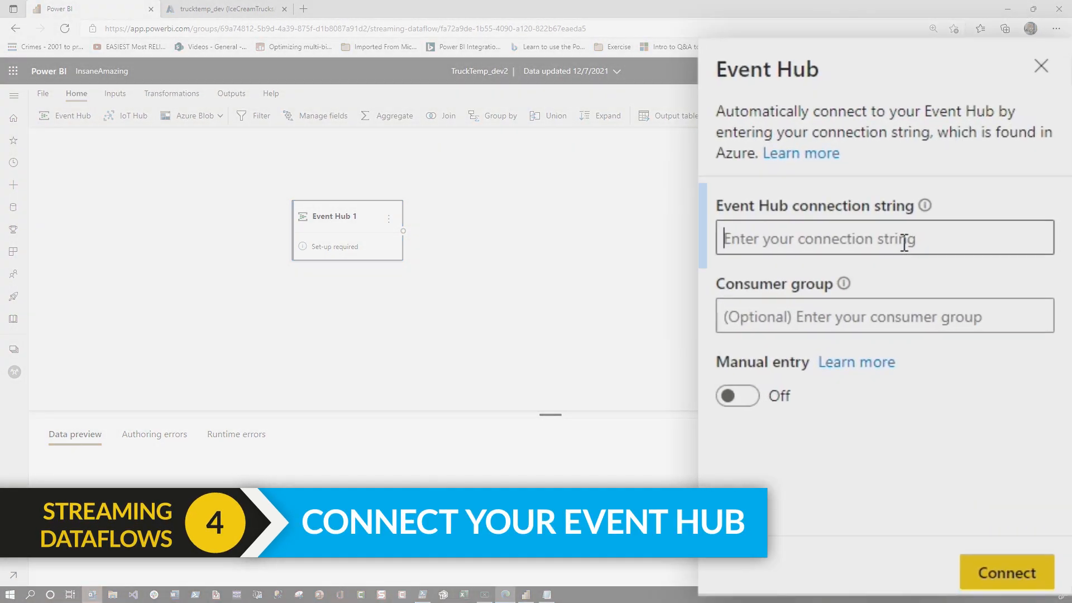
{"action": "left_click", "coordinate": [884, 238]}
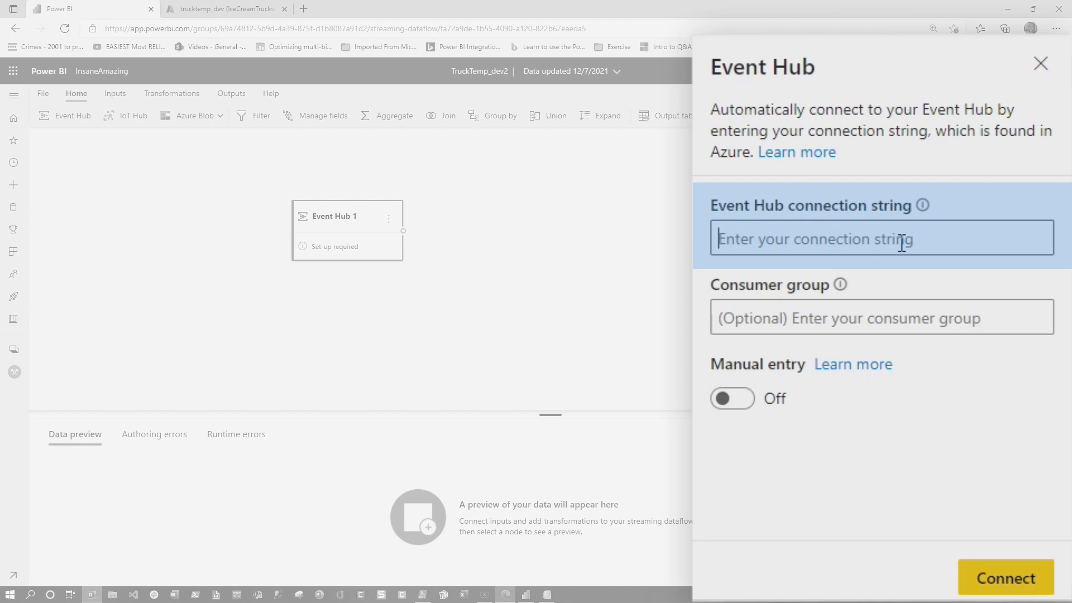
{"action": "type", "text": "KPFbMDeeyNio/DCKwA2TO6is8raSbDmPBRsU="}
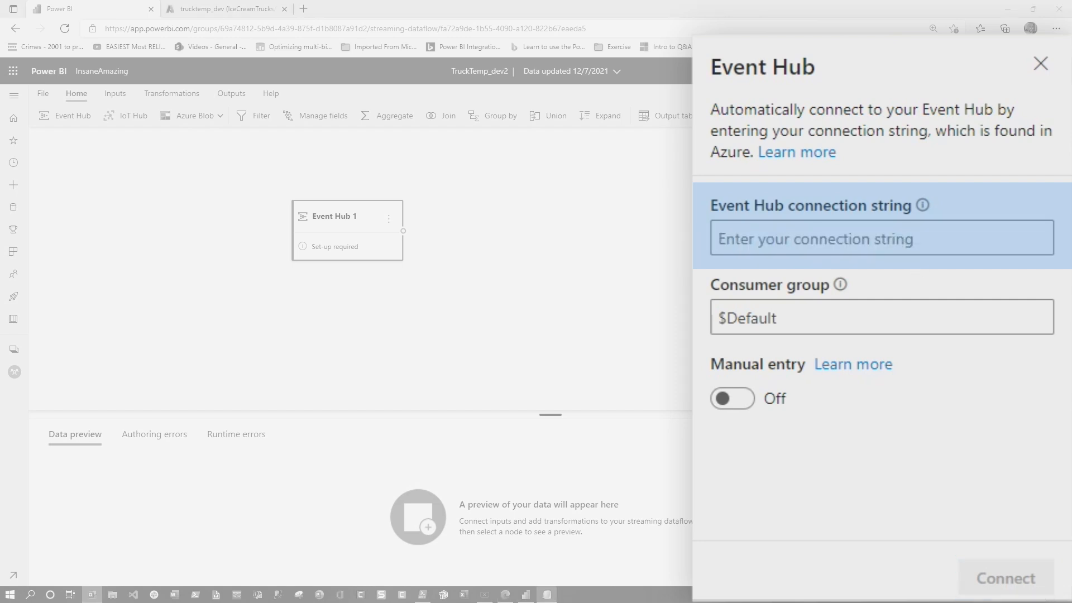
{"action": "type", "text": "LgZztsDOurkKMY=;EntityPath=trucktemp_prod"}
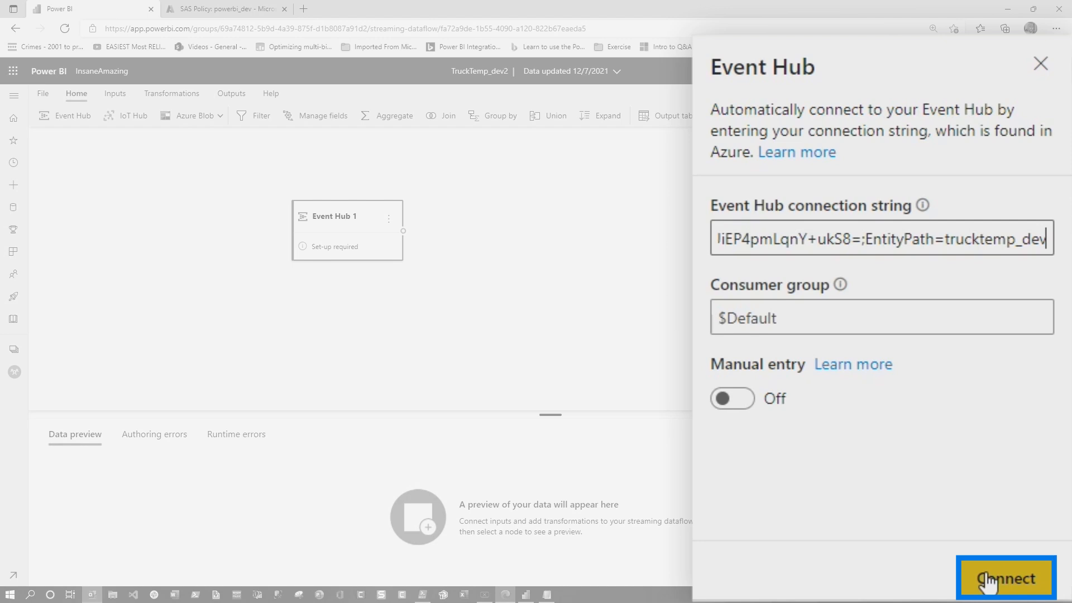
{"action": "left_click", "coordinate": [1005, 578]}
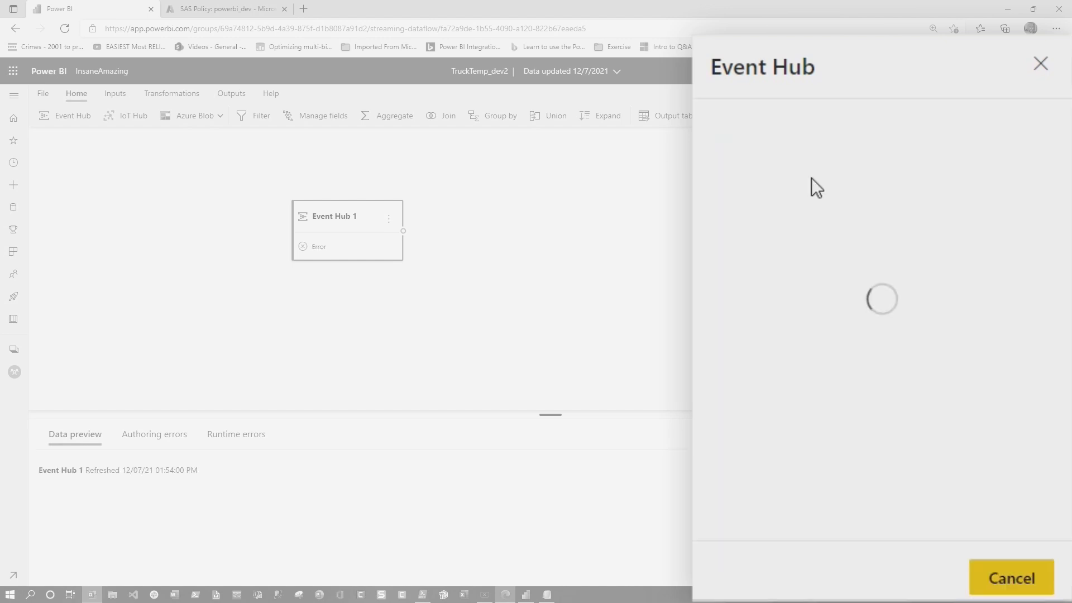
{"action": "left_click", "coordinate": [808, 173]}
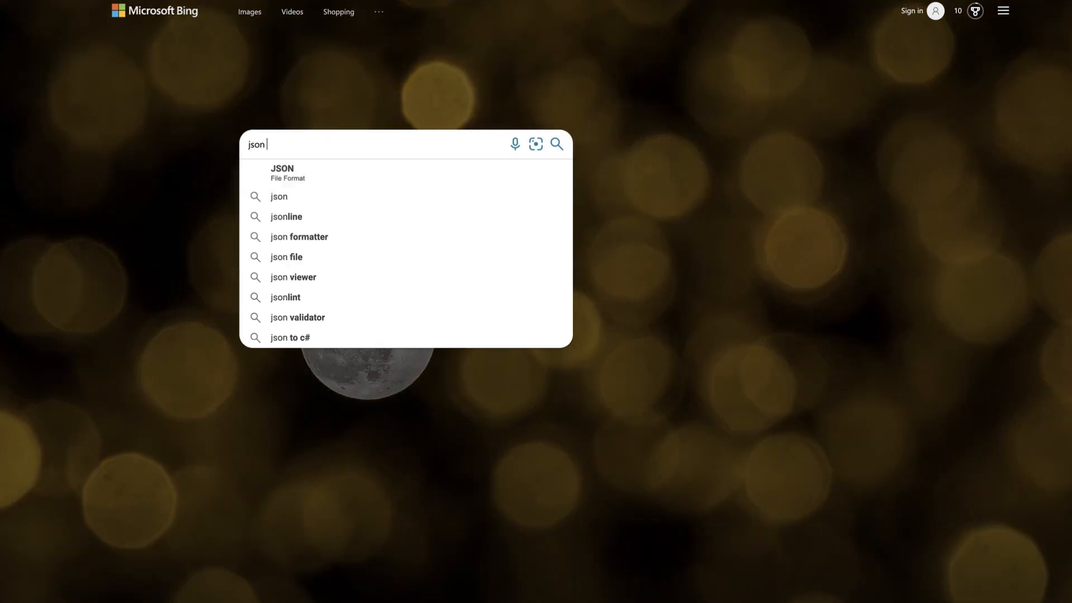
- Run the json web search from Bing's suggestions
{"action": "left_click", "coordinate": [296, 317]}
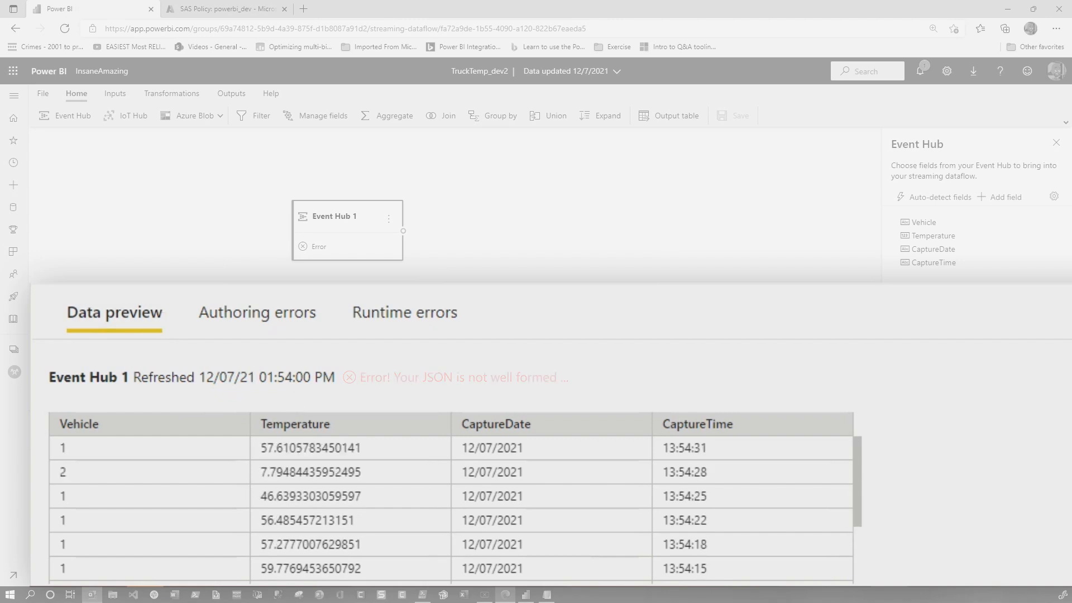
- Add output table trucktempvideo2 linked to Event Hub 1, then preview Event Hub 1's temperatures
{"action": "left_click", "coordinate": [335, 216]}
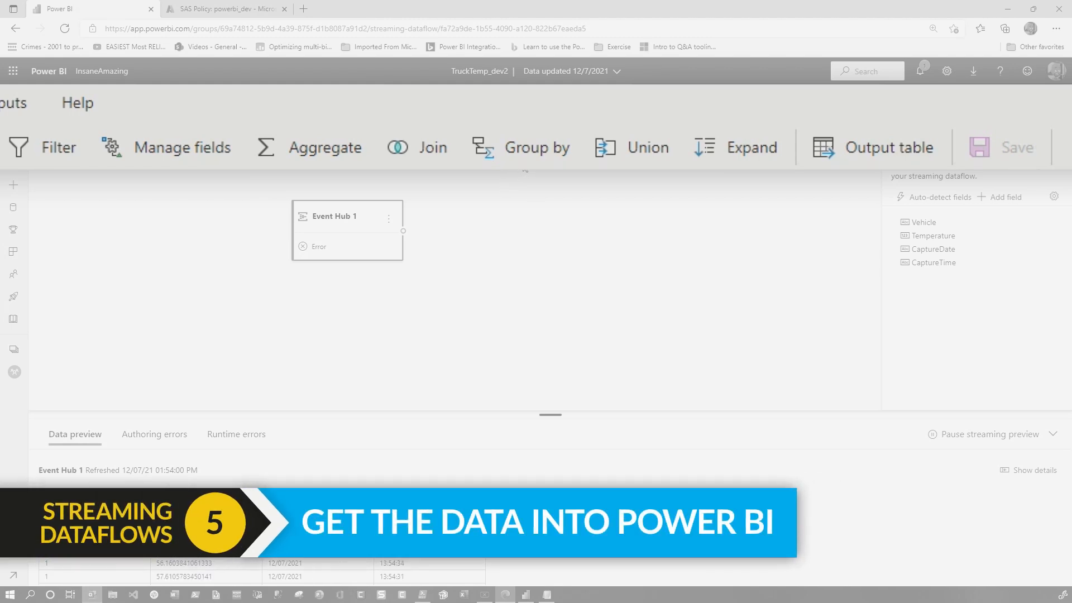
{"action": "left_click", "coordinate": [888, 146]}
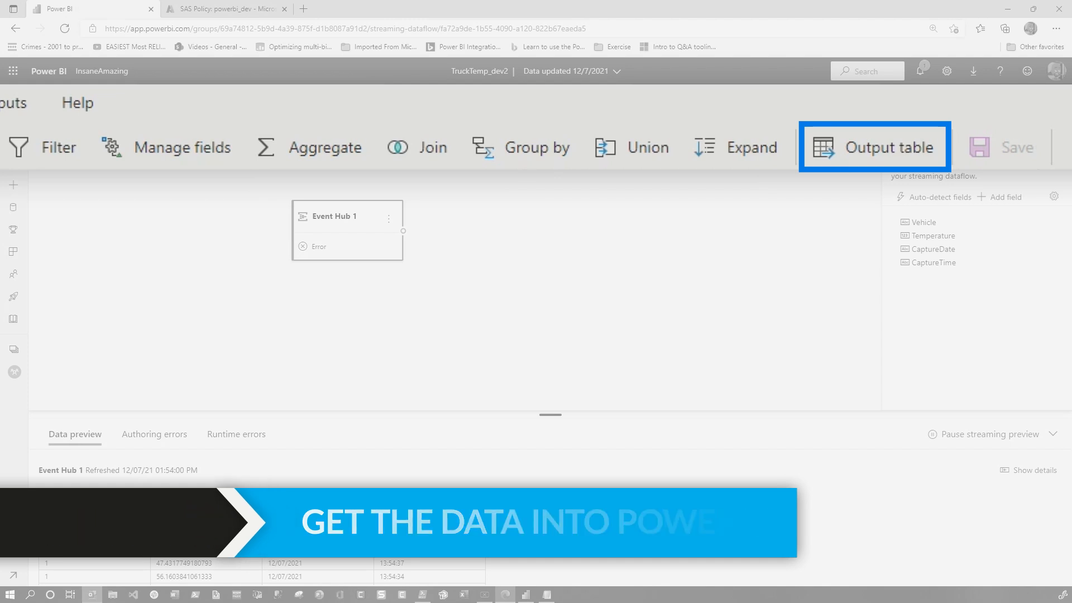
{"action": "left_click", "coordinate": [887, 146]}
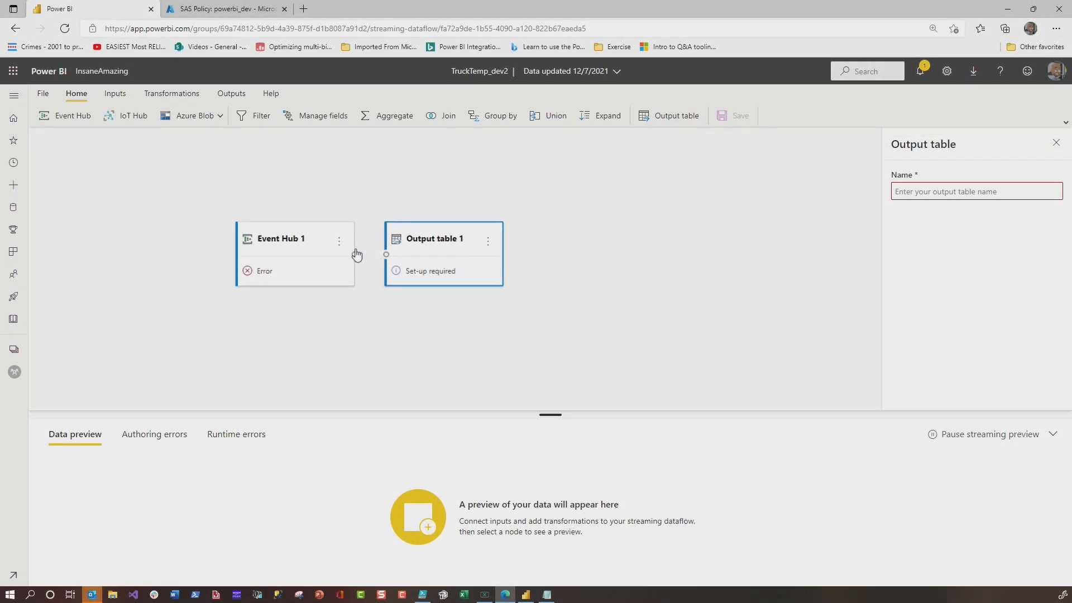
{"action": "left_click", "coordinate": [1057, 143]}
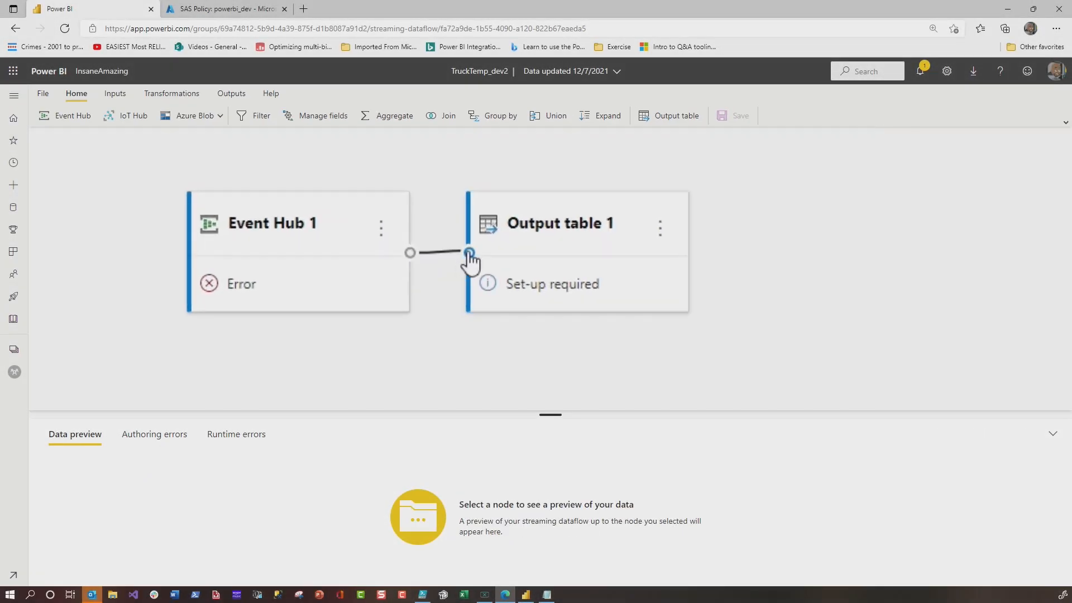
{"action": "left_click", "coordinate": [560, 223]}
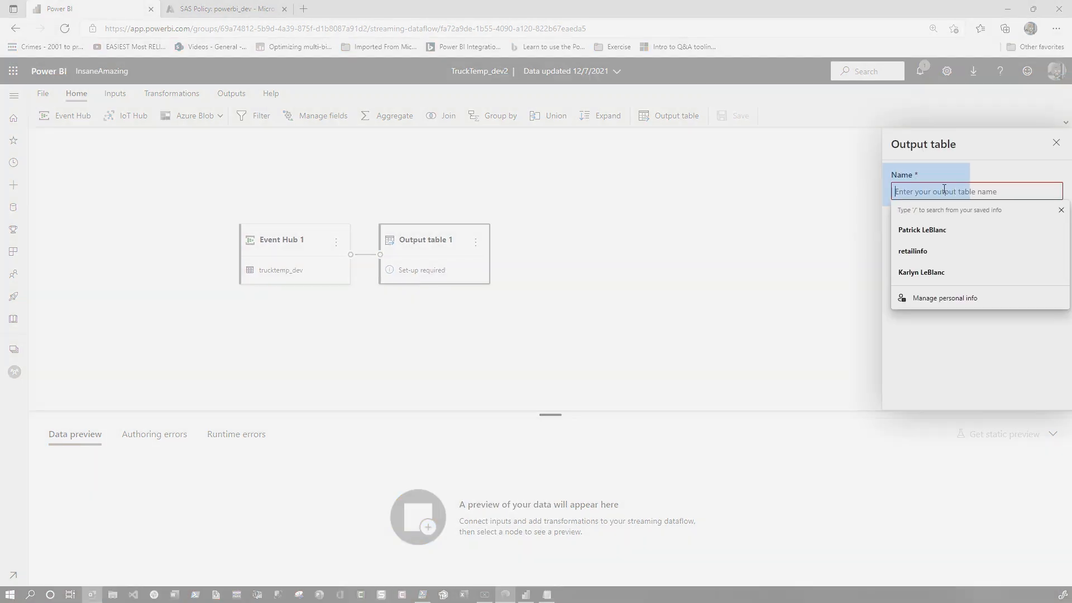
{"action": "type", "text": "trucktempvideo2"}
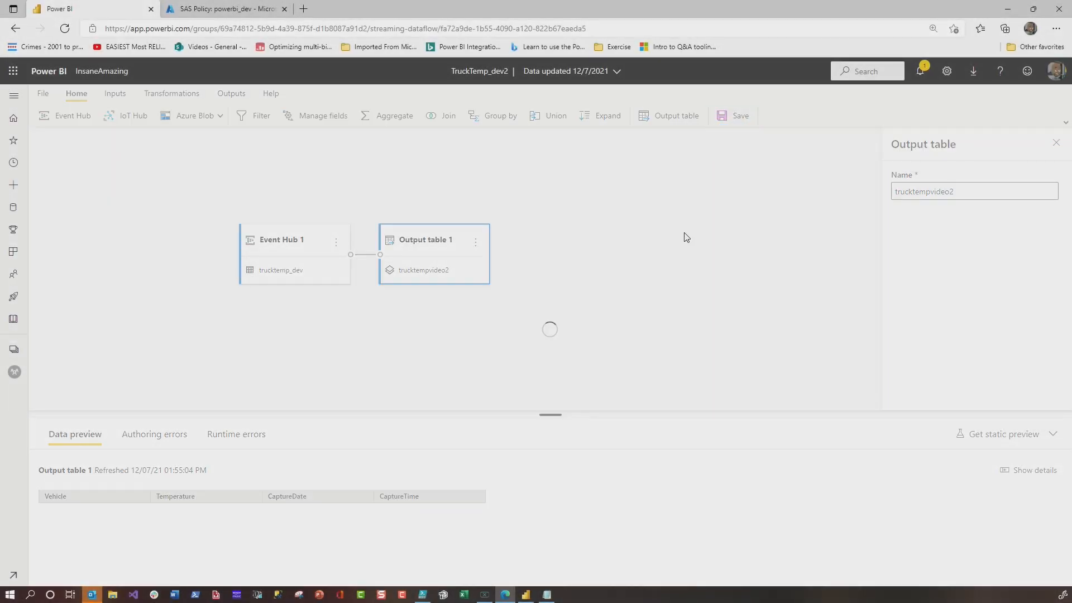
{"action": "left_click", "coordinate": [294, 253]}
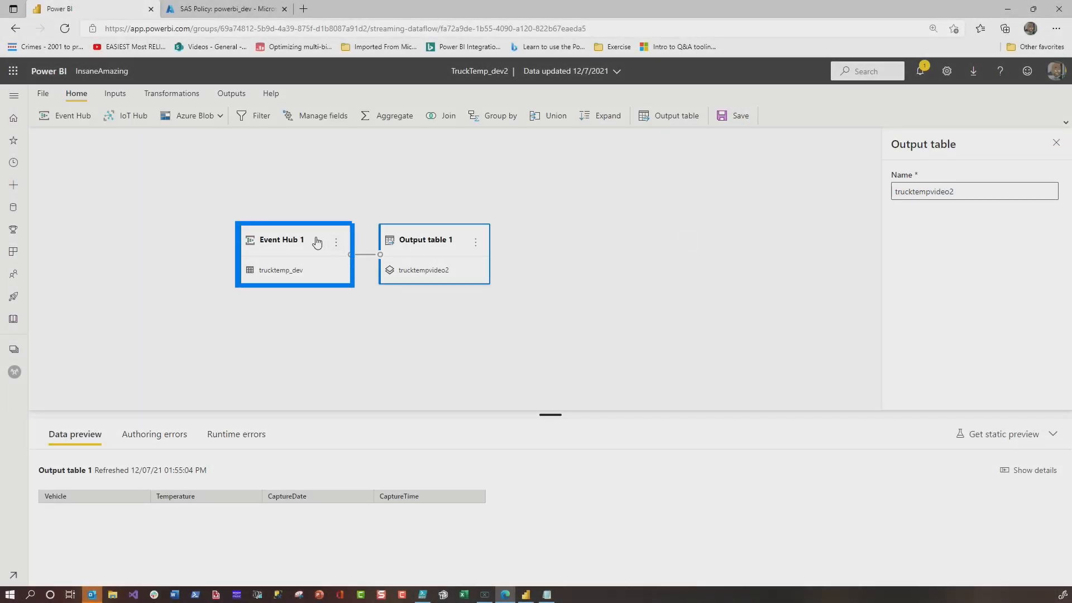
{"action": "left_click", "coordinate": [280, 239]}
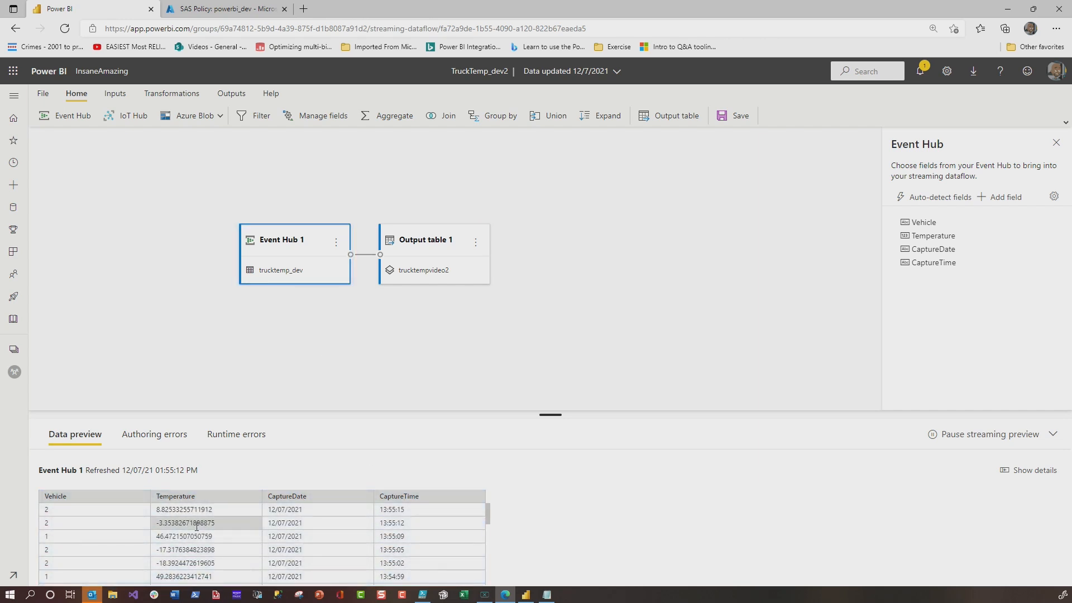
- Set TruckTemp_dev2's retention duration to 1 Day in the InsaneAmazing workspace
{"action": "left_click", "coordinate": [13, 350]}
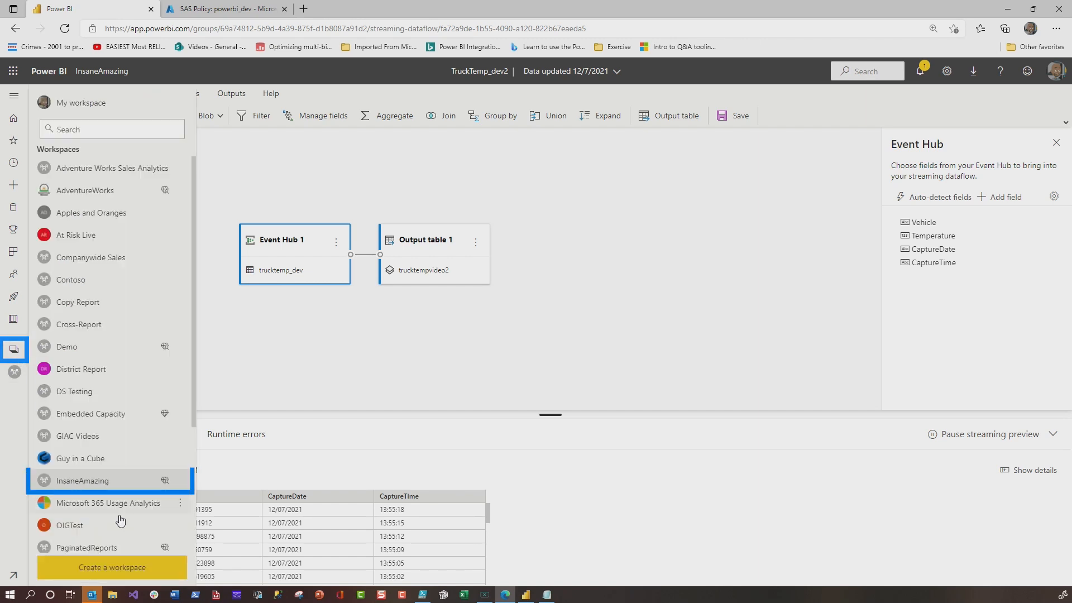
{"action": "left_click", "coordinate": [82, 481]}
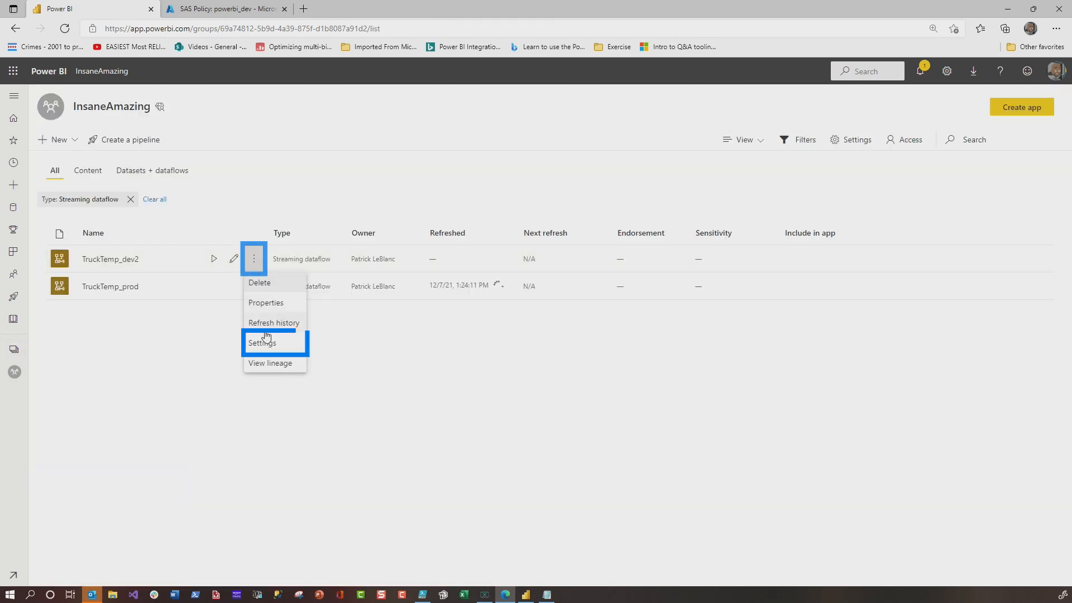
{"action": "left_click", "coordinate": [263, 342]}
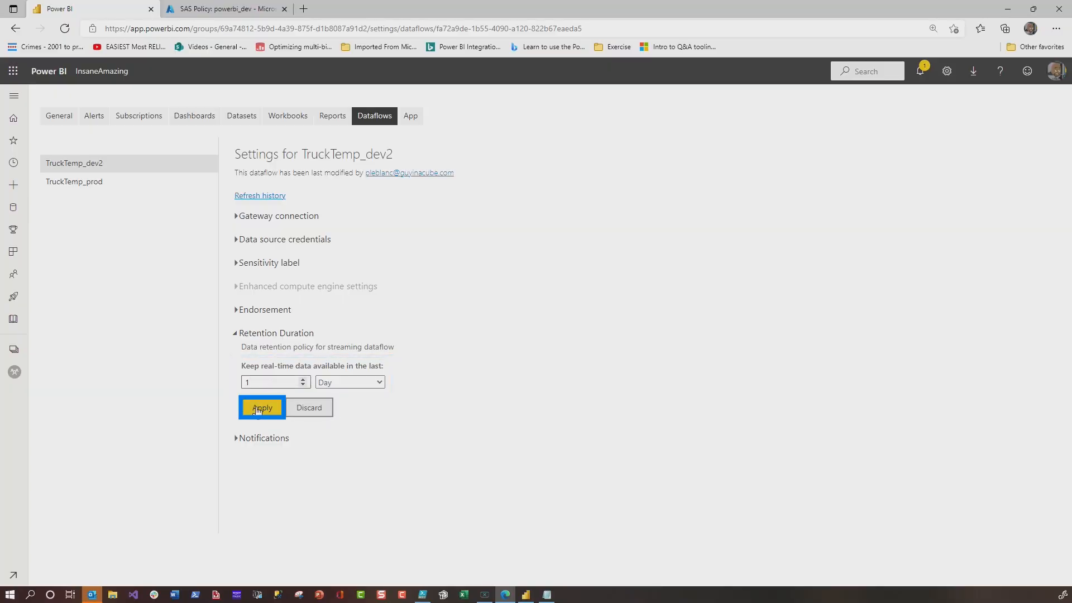
{"action": "left_click", "coordinate": [261, 408]}
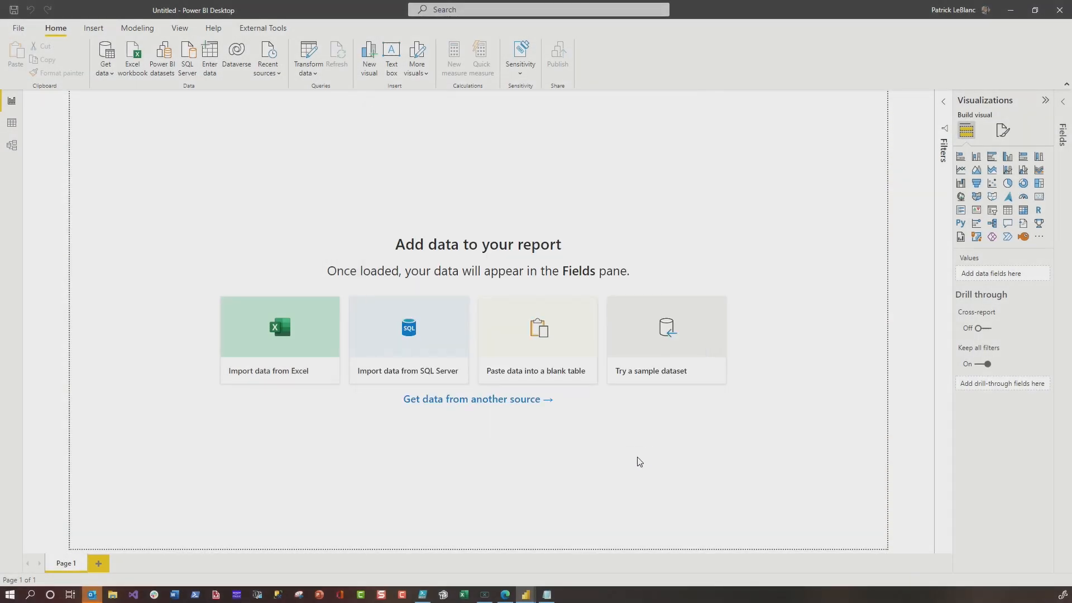
{"action": "mouse_move", "coordinate": [478, 294]}
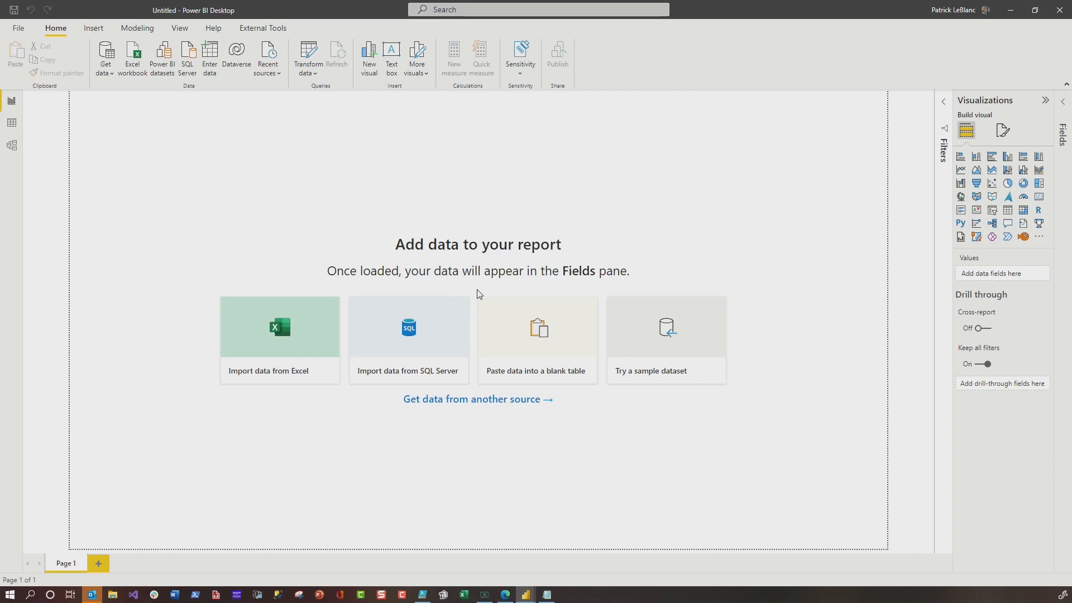
{"action": "mouse_move", "coordinate": [756, 149]}
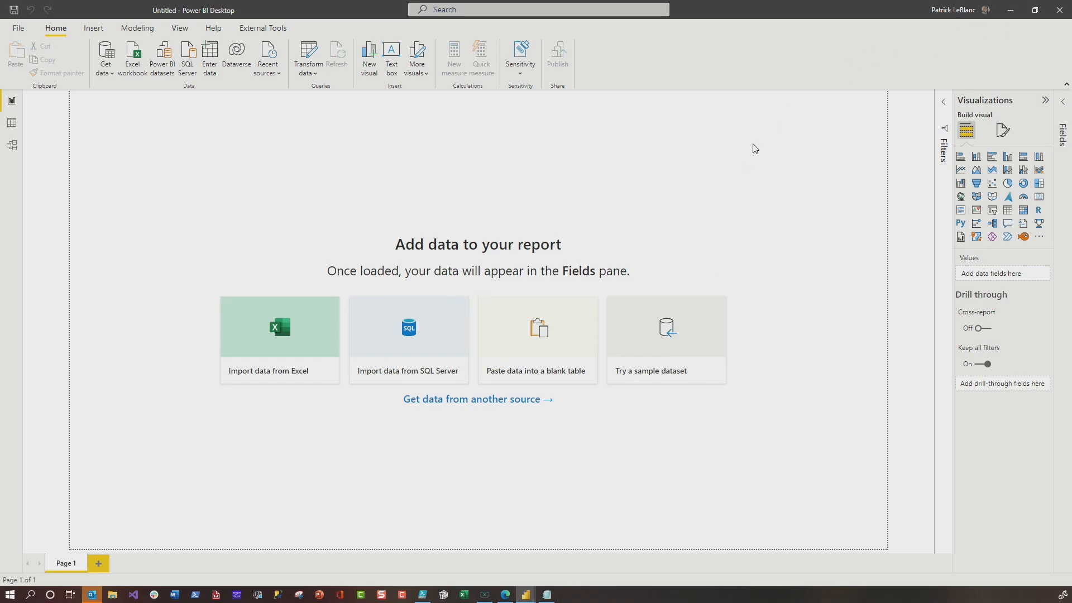
- Expand Dataflows > Workspaces > InsaneAmazing > TruckTemp_dev2 in the Navigator
{"action": "left_click", "coordinate": [162, 56]}
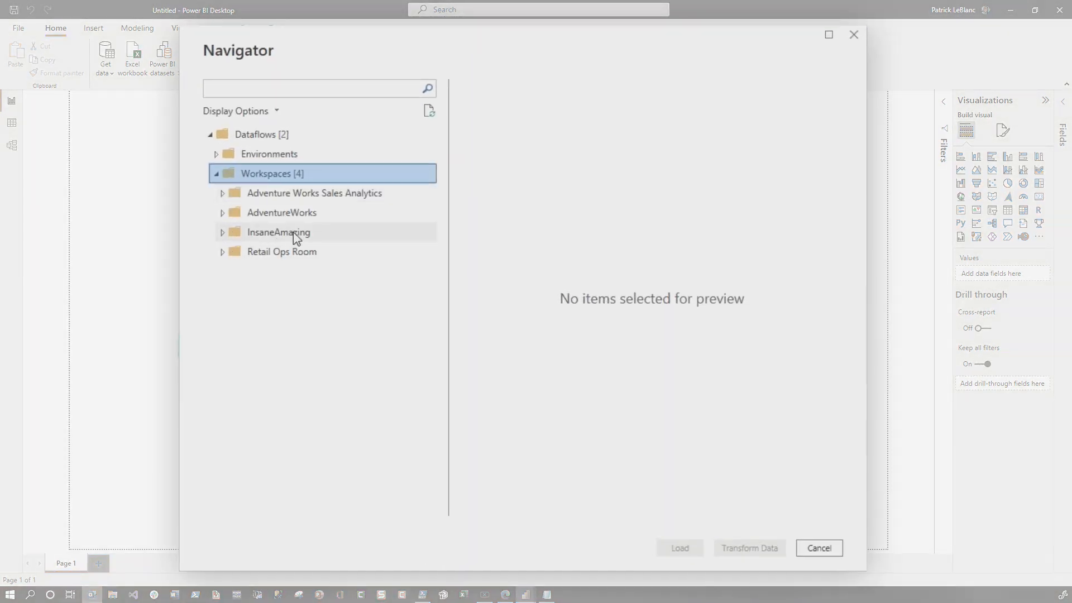
{"action": "left_click", "coordinate": [278, 232]}
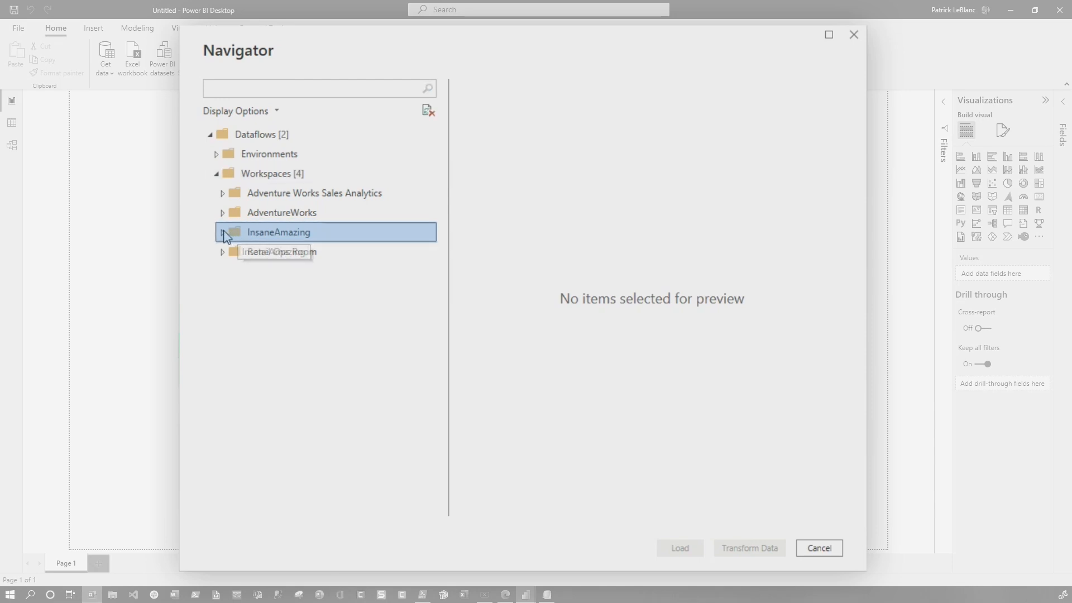
{"action": "left_click", "coordinate": [216, 232]}
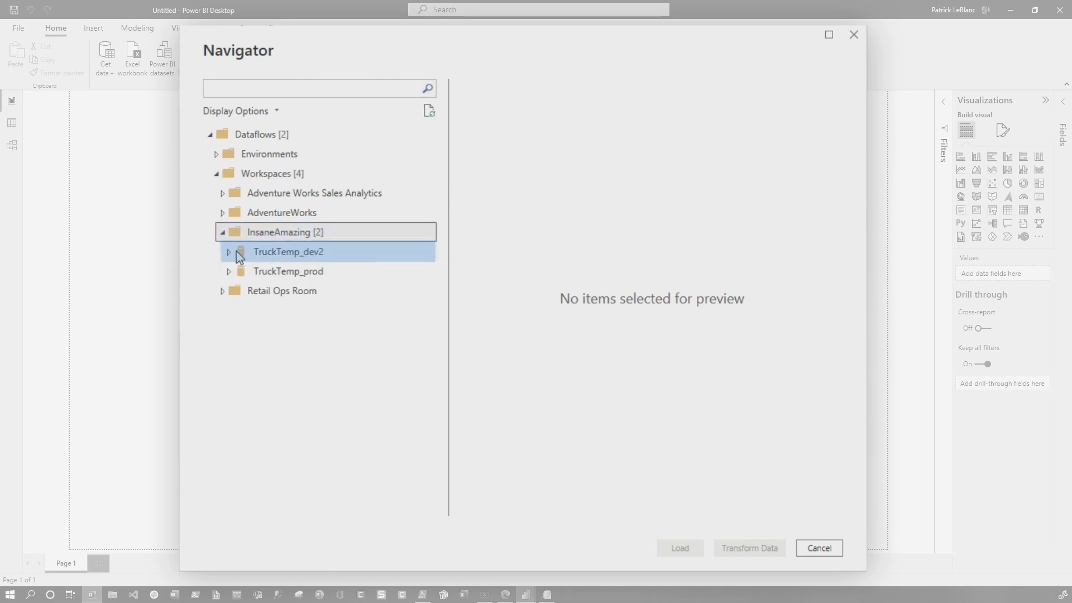
{"action": "left_click", "coordinate": [229, 252]}
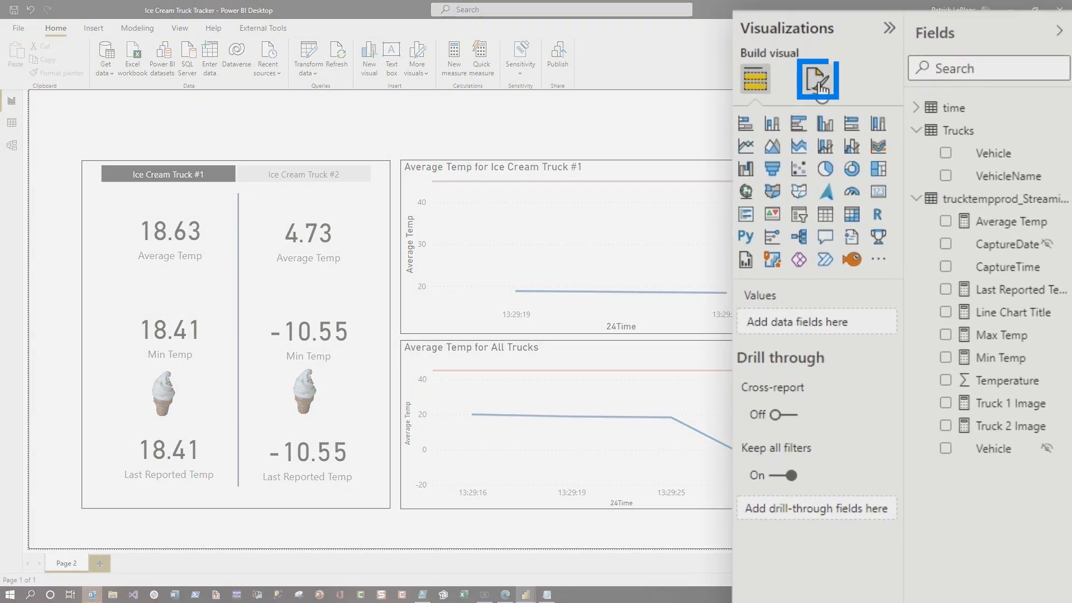
- Turn on 5-second auto page refresh, then toggle the slicer between Ice Cream Truck #2 and #1
{"action": "left_click", "coordinate": [817, 79]}
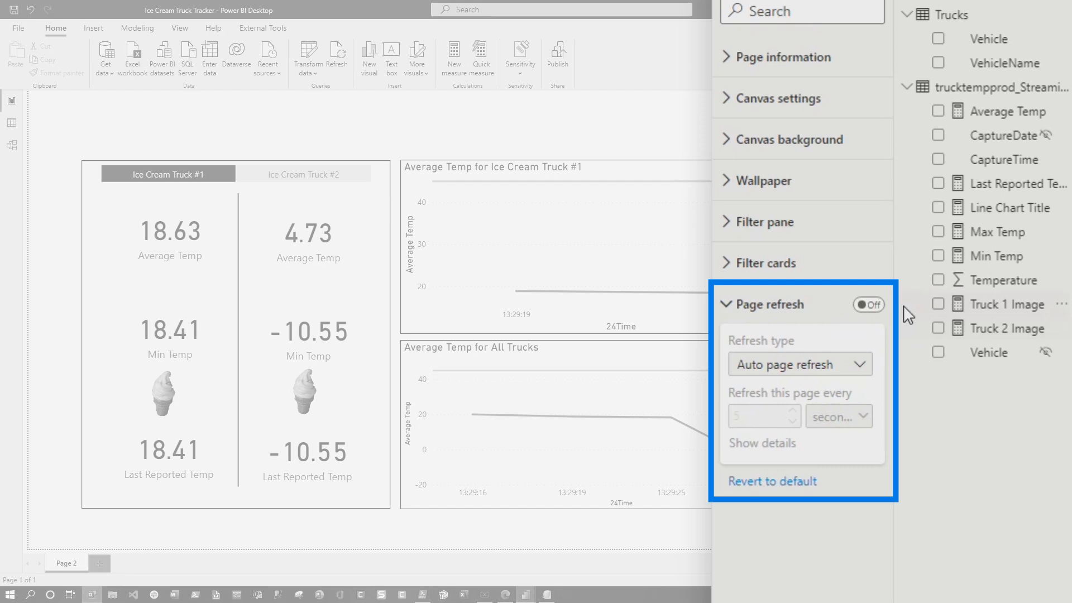
{"action": "left_click", "coordinate": [869, 304]}
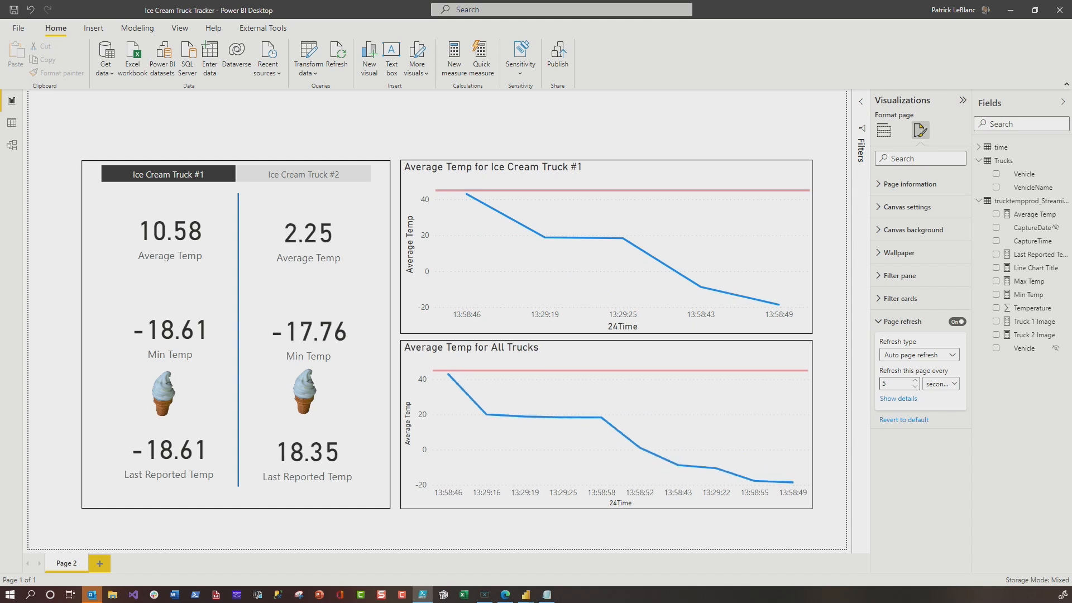
{"action": "left_click", "coordinate": [304, 174]}
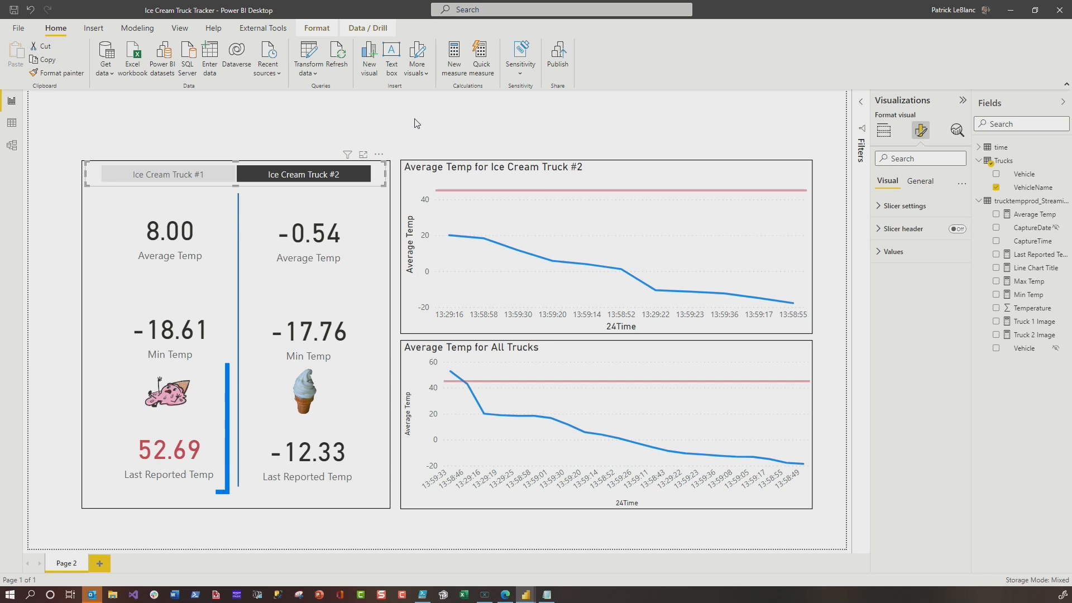
{"action": "left_click", "coordinate": [168, 427]}
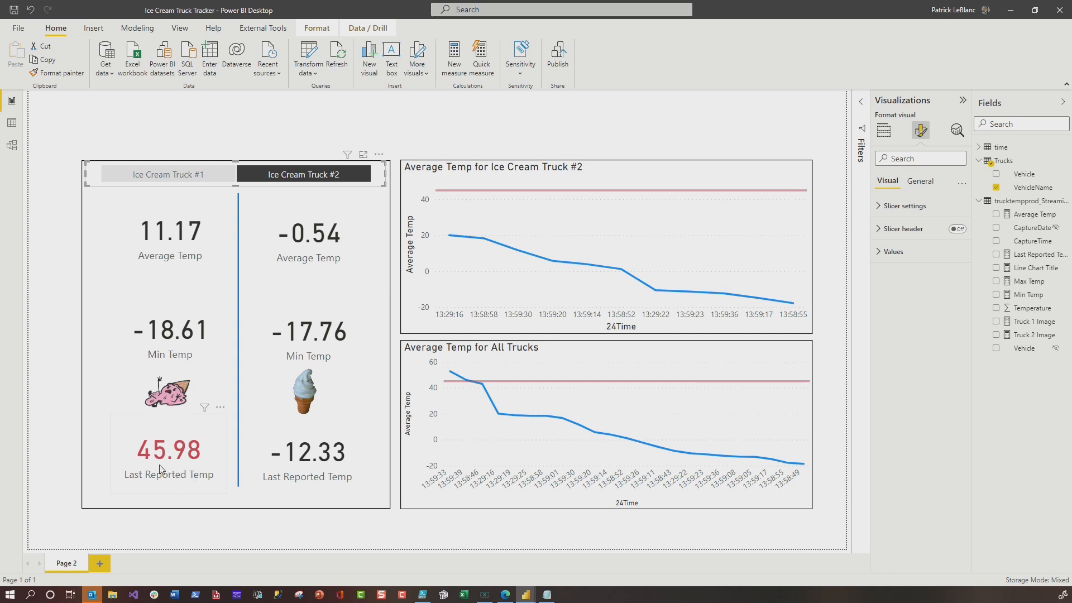
{"action": "left_click", "coordinate": [168, 174]}
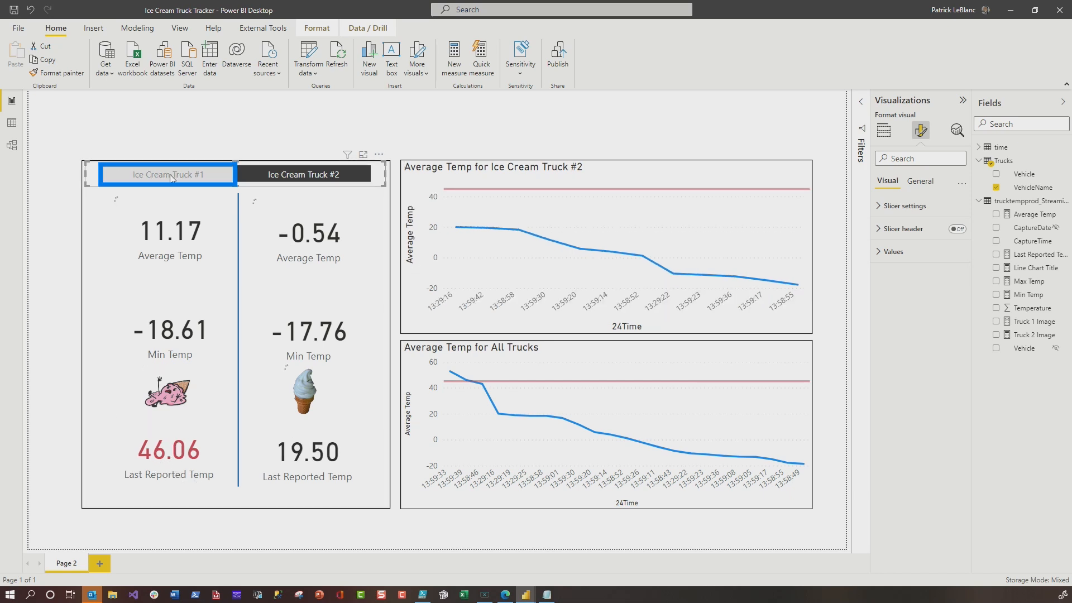
{"action": "left_click", "coordinate": [167, 174]}
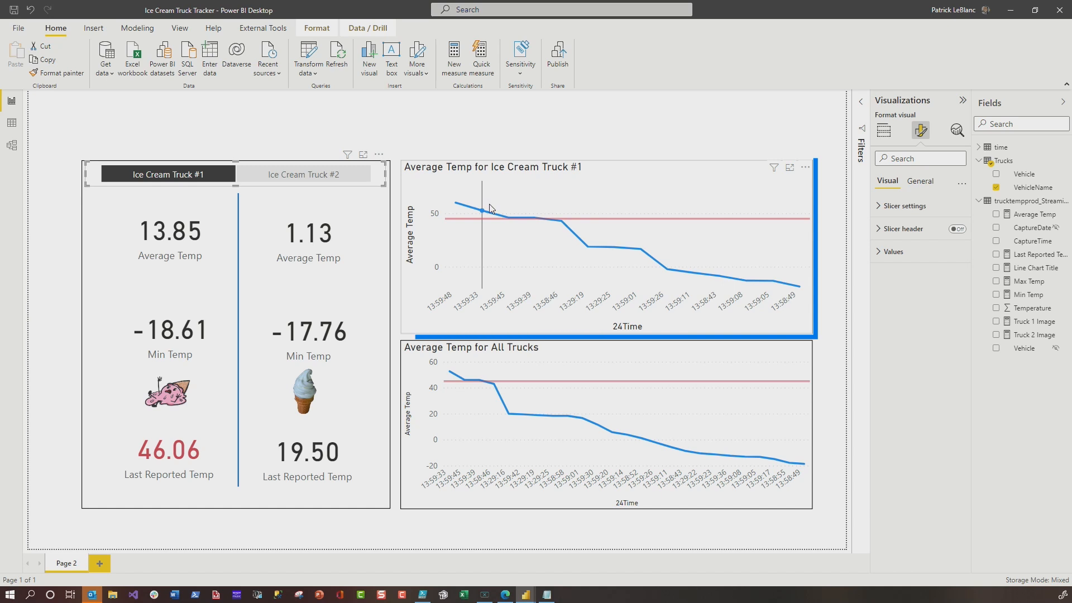